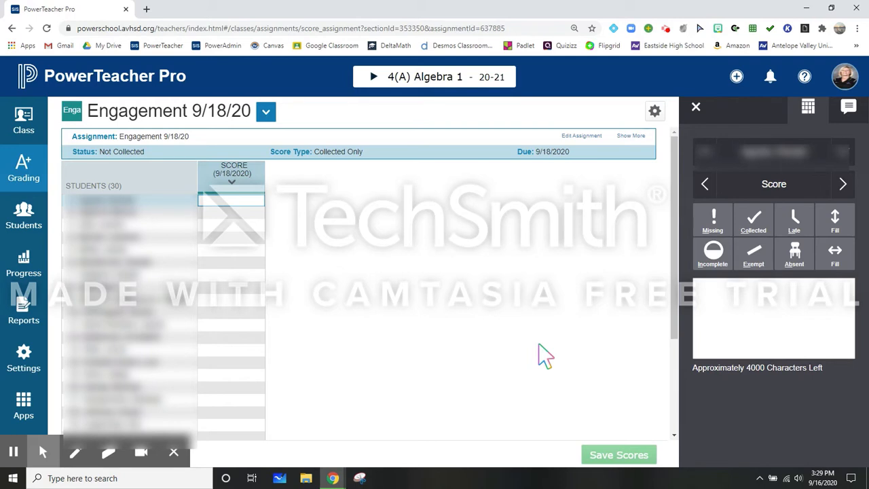
mouse_move(278, 266)
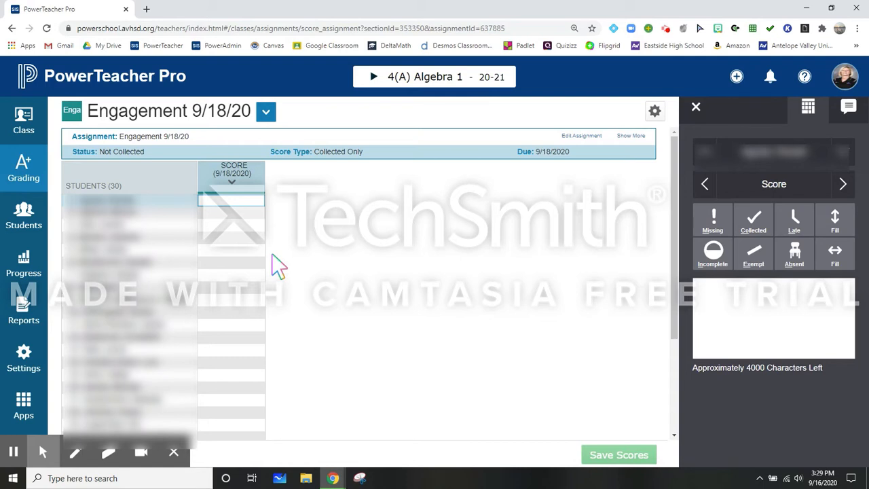
mouse_move(206, 204)
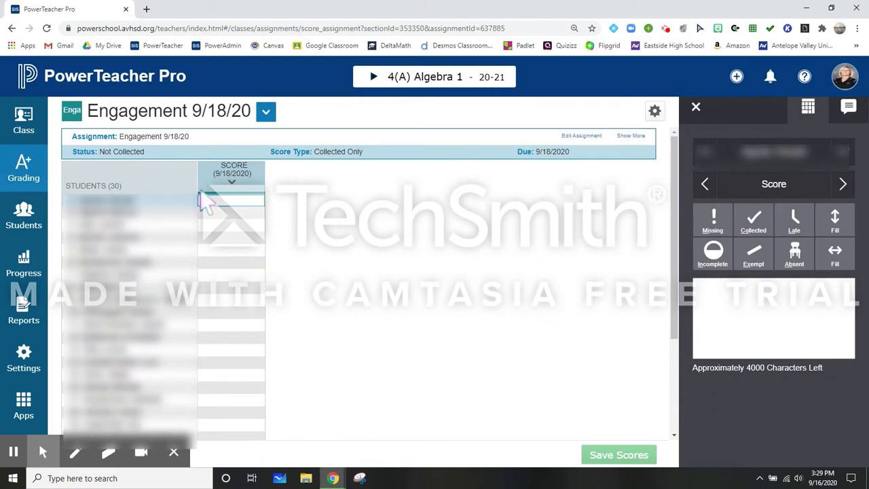
mouse_move(337, 247)
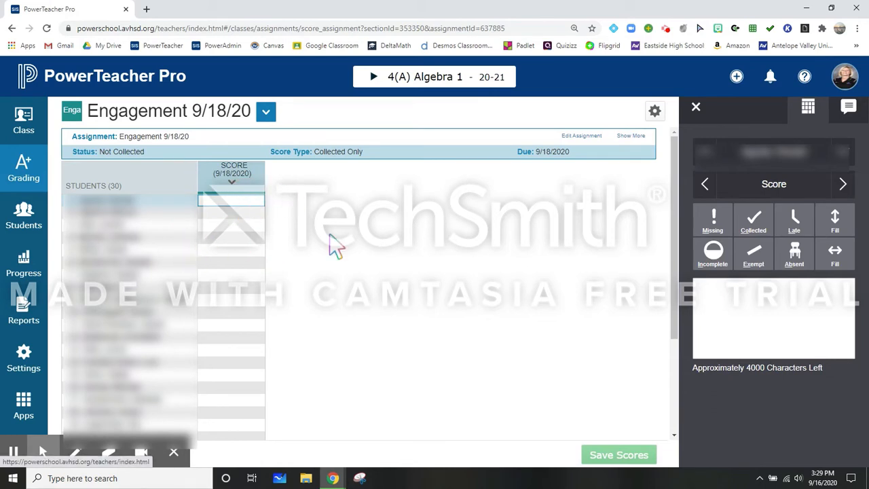
- Mark the first student Collected and fill it down to all 29 scores
left_click(752, 220)
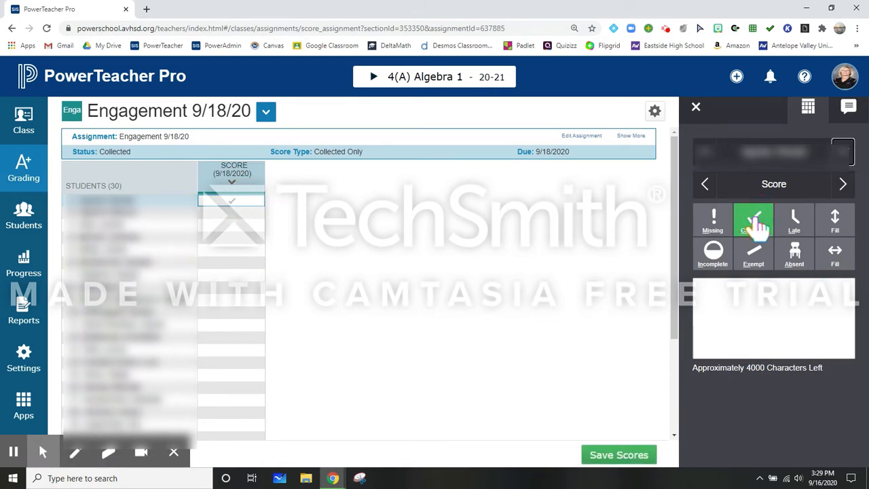
left_click(752, 219)
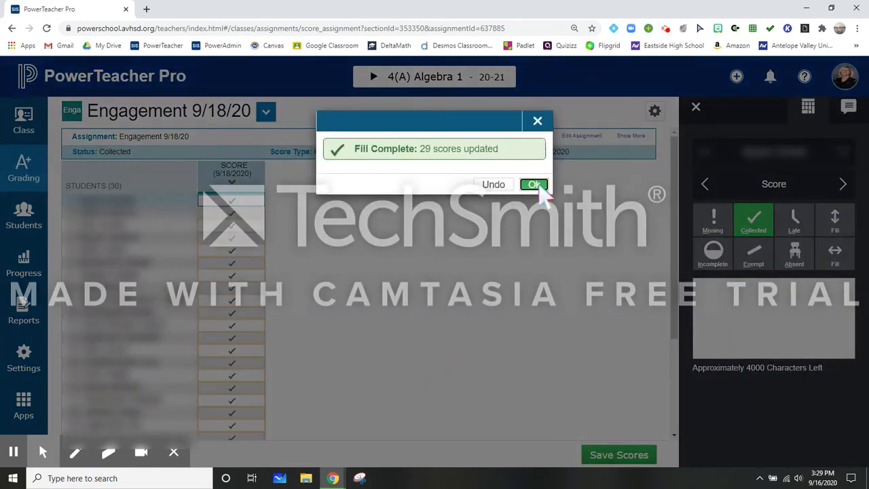
left_click(534, 184)
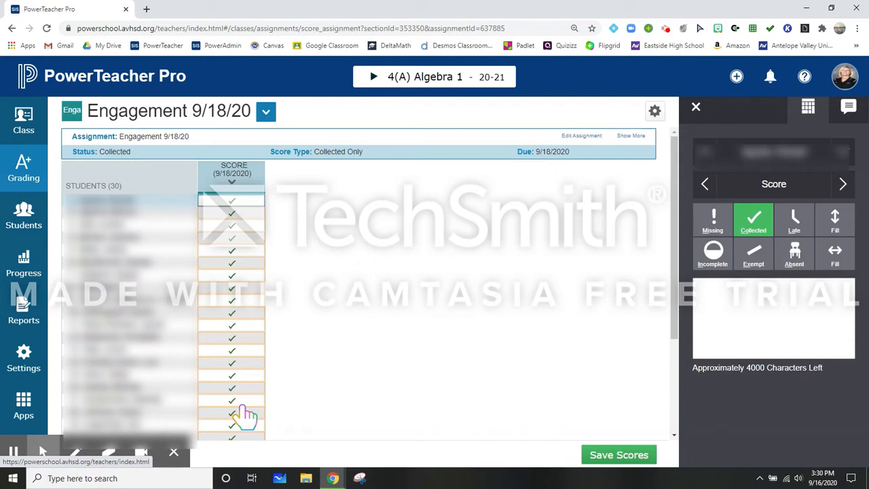
mouse_move(258, 263)
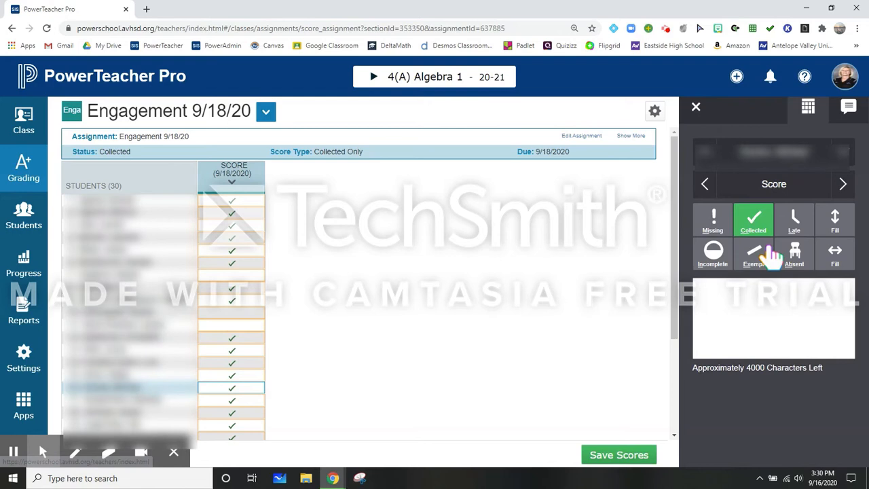
- Clear a non-engaging student's Collected mark and select a blank student's score cell
left_click(233, 405)
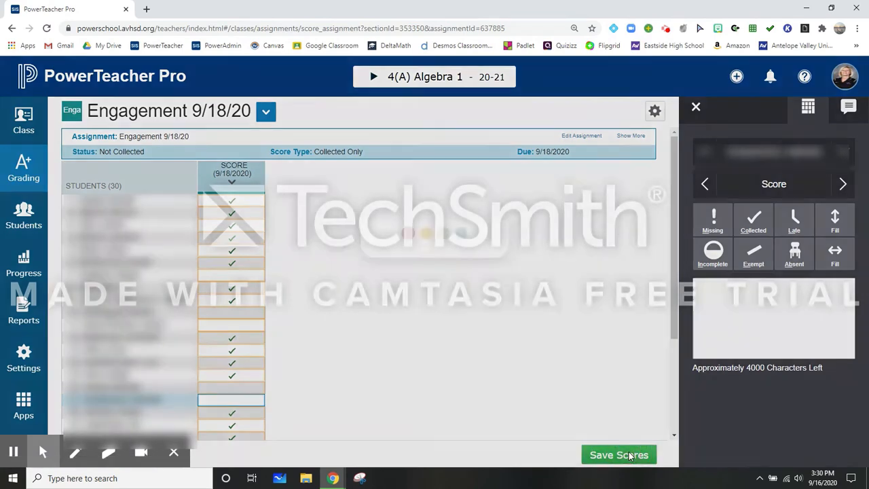
left_click(619, 454)
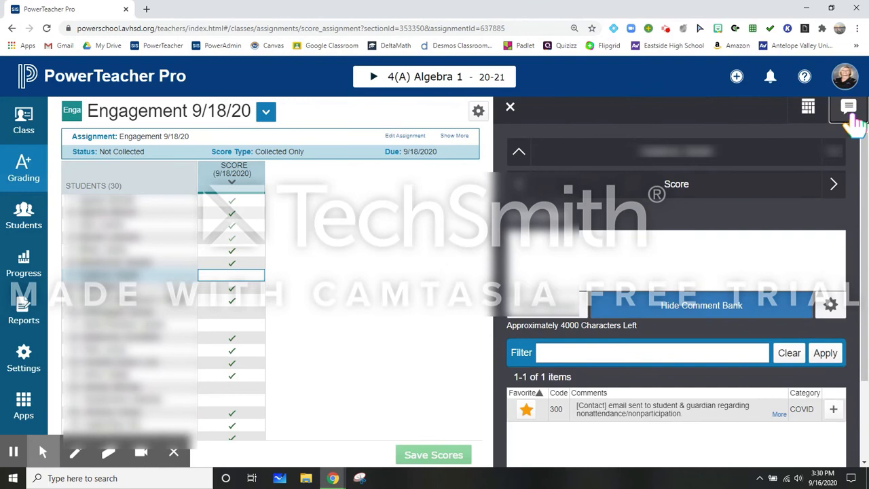
- Show the score's Comments pane with the My Comments bank and its contact comment
left_click(830, 304)
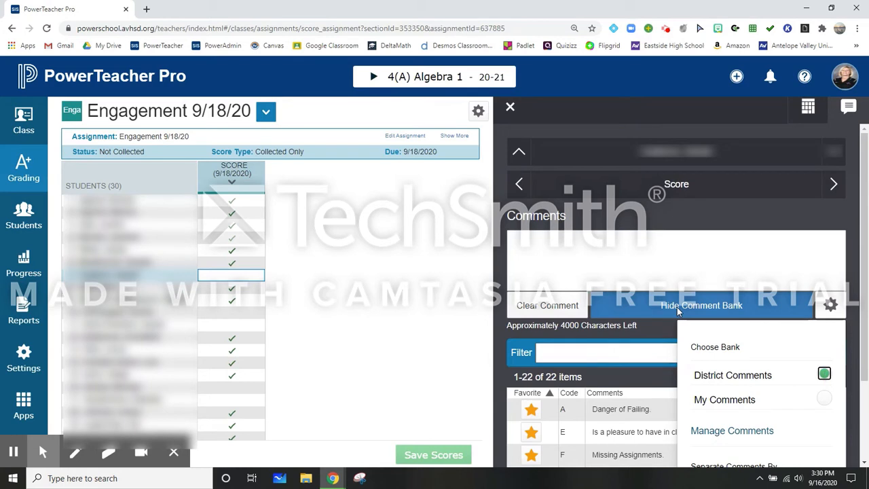
mouse_move(703, 313)
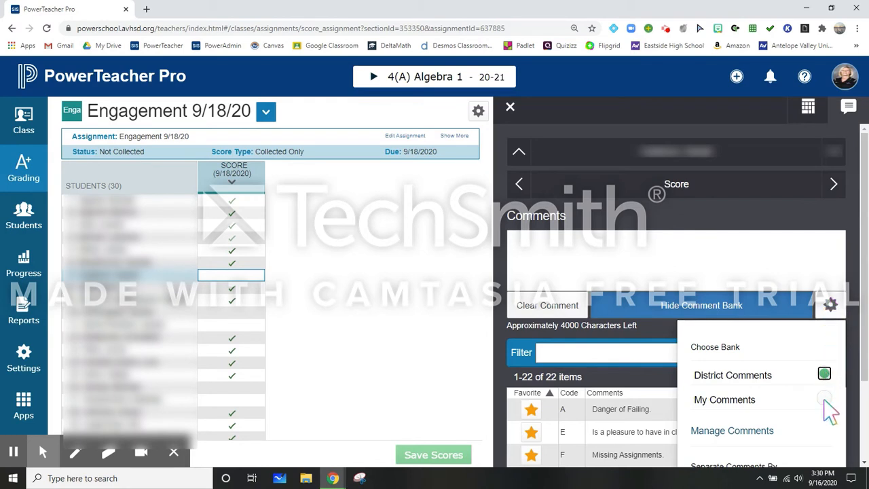
left_click(725, 399)
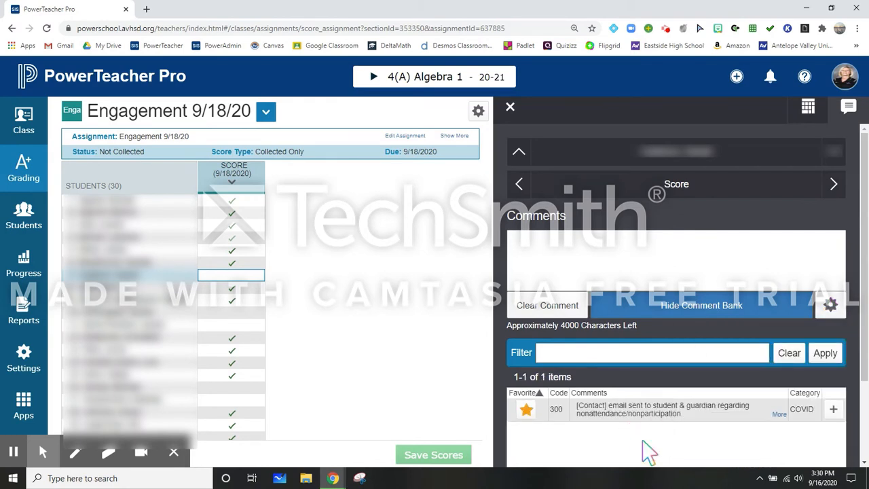
mouse_move(654, 448)
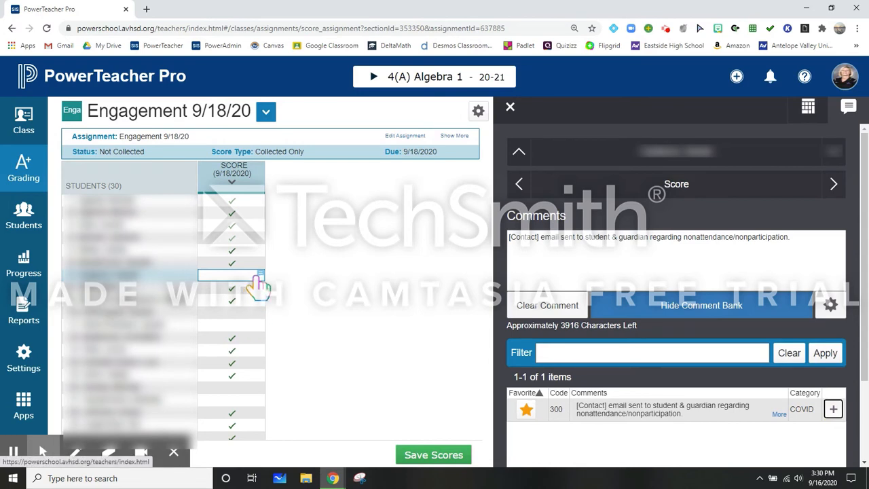
mouse_move(814, 122)
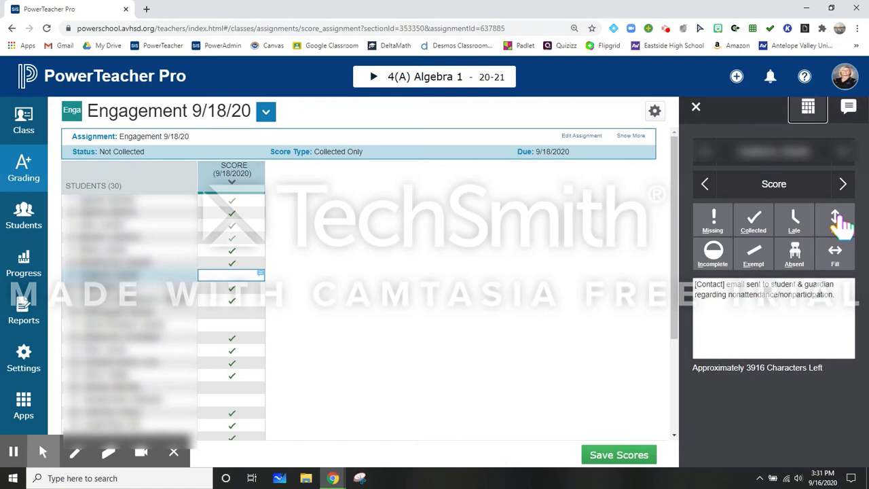
- Fill the nonparticipation contact comment across the 4 blank students' scores
left_click(835, 220)
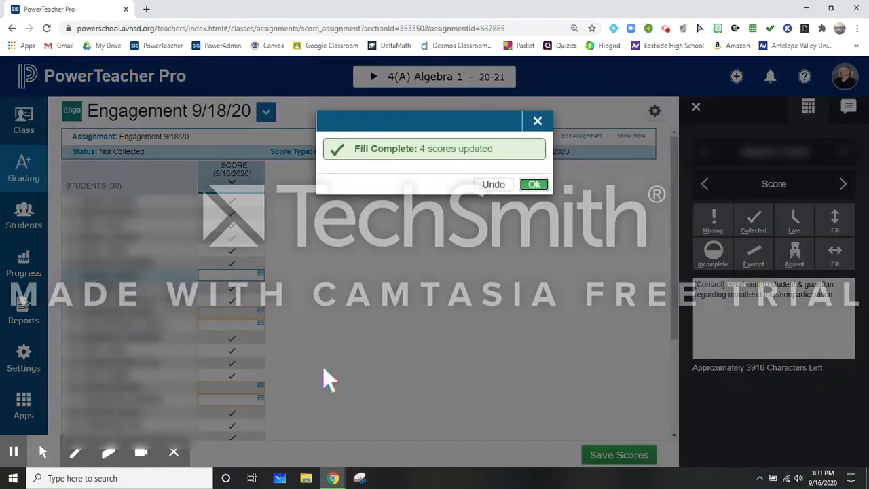
mouse_move(556, 188)
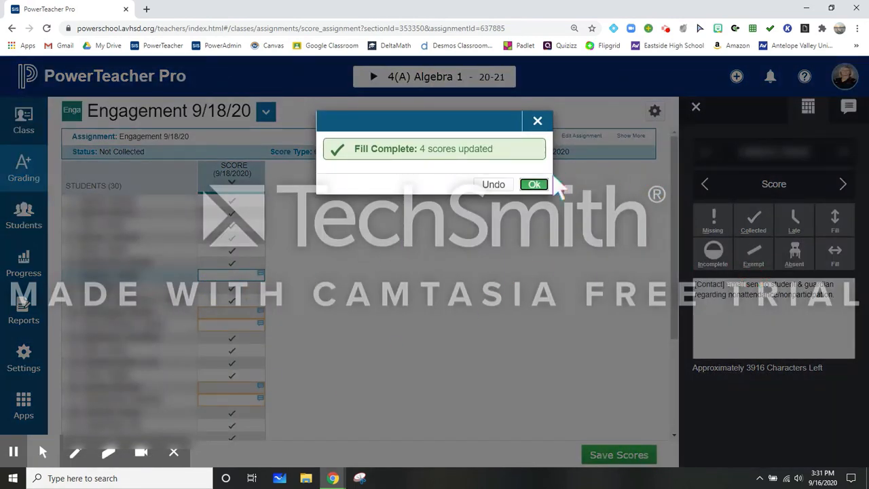
left_click(534, 185)
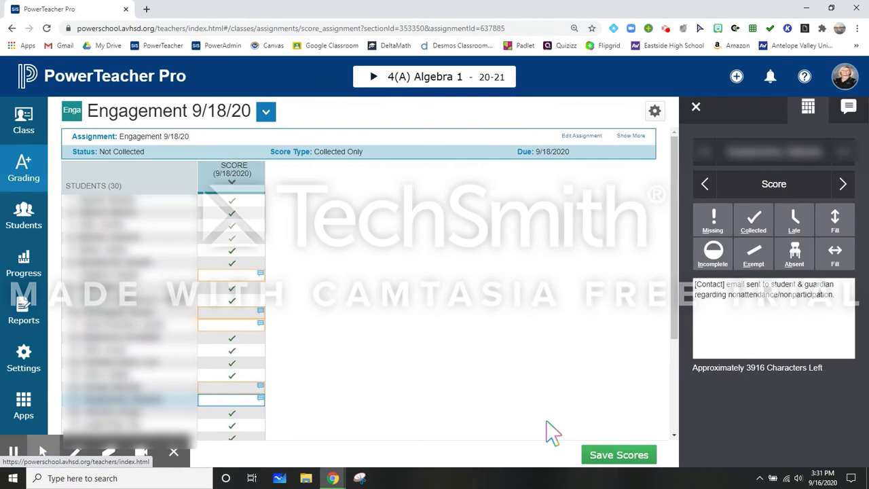
- Save the Engagement 9/18/20 scores and dismiss the Data saved notice
left_click(618, 454)
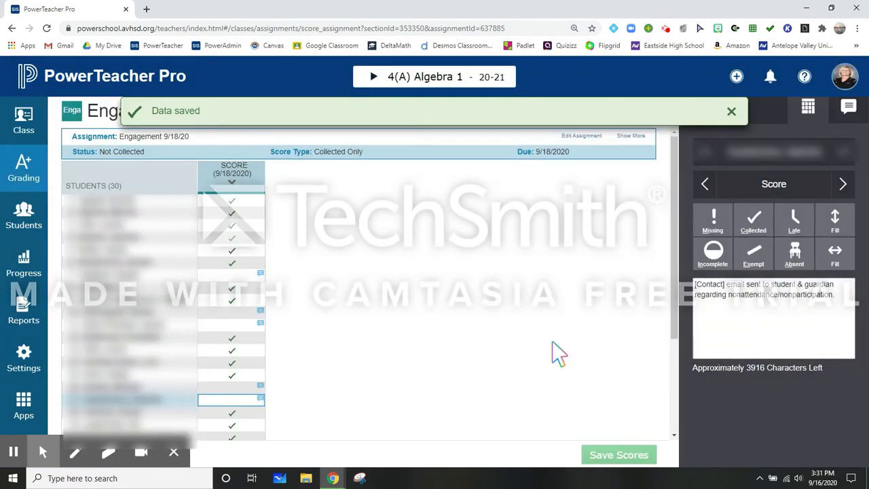
left_click(730, 111)
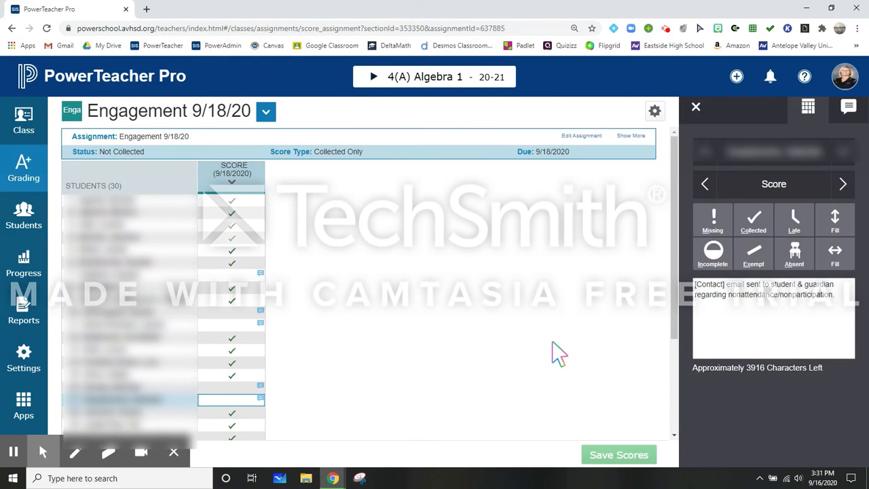
mouse_move(414, 407)
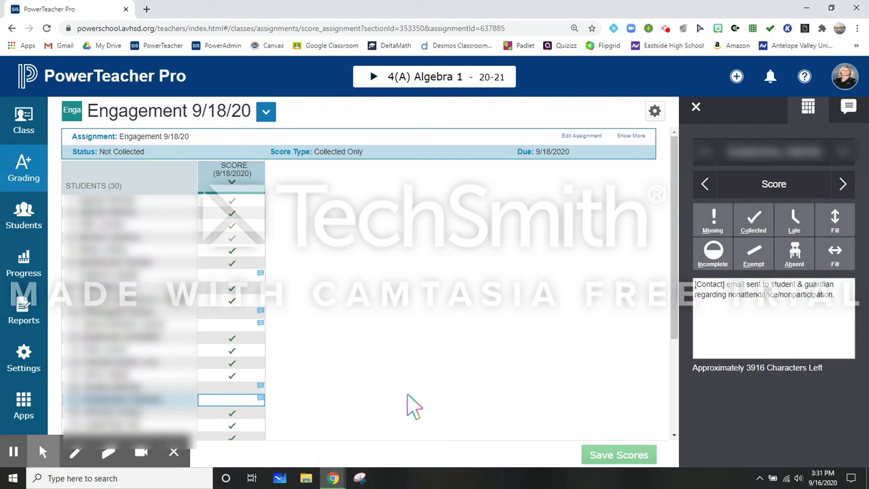